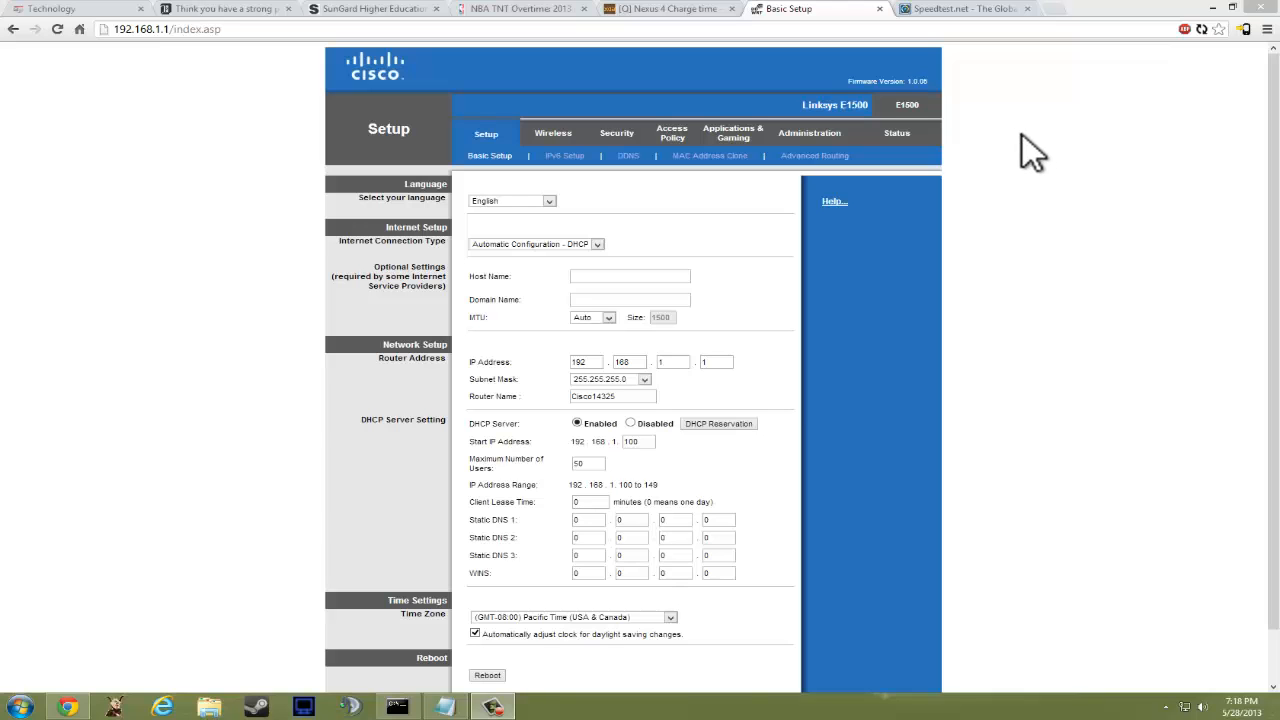
{"action": "mouse_move", "coordinate": [1100, 190]}
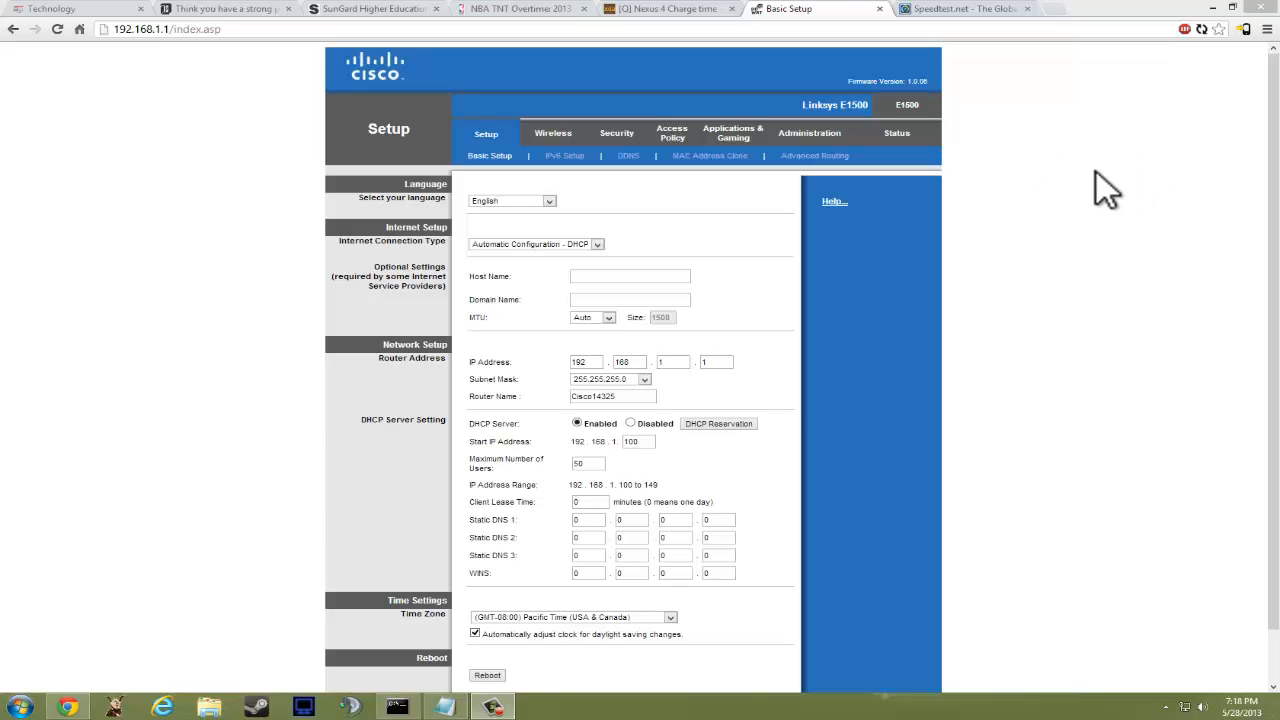
{"action": "mouse_move", "coordinate": [1045, 130]}
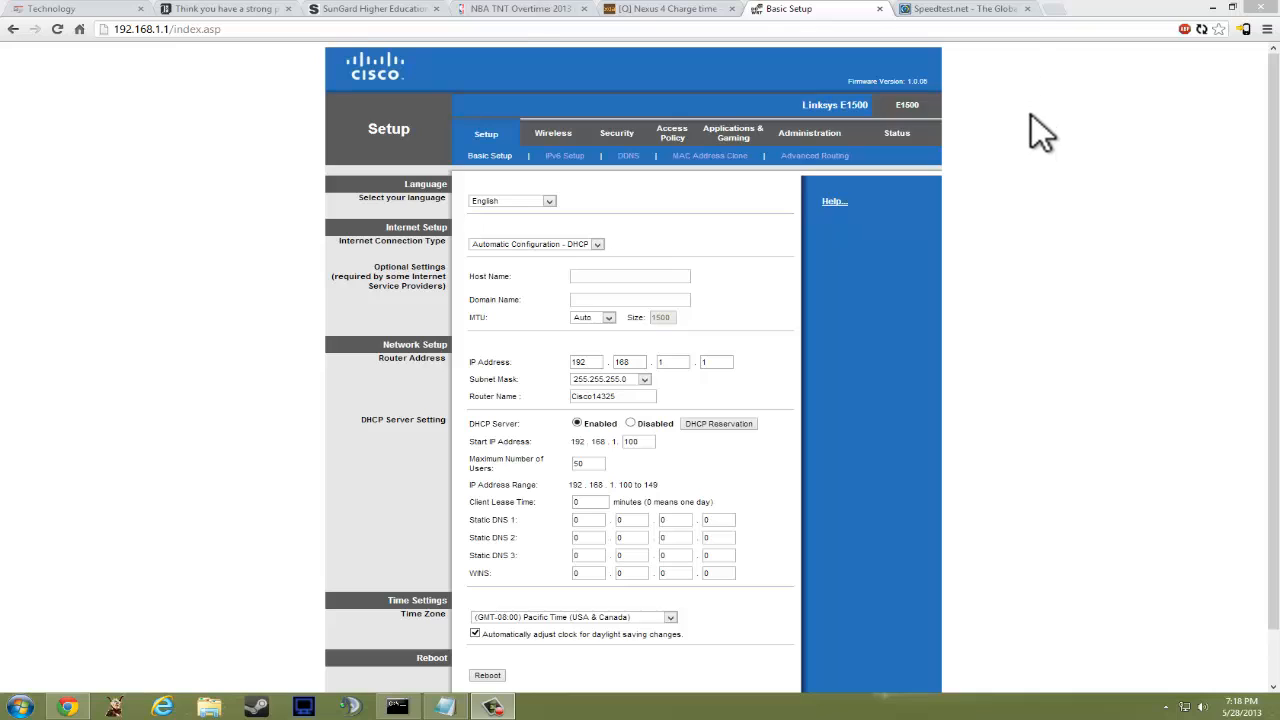
{"action": "mouse_move", "coordinate": [1047, 130]}
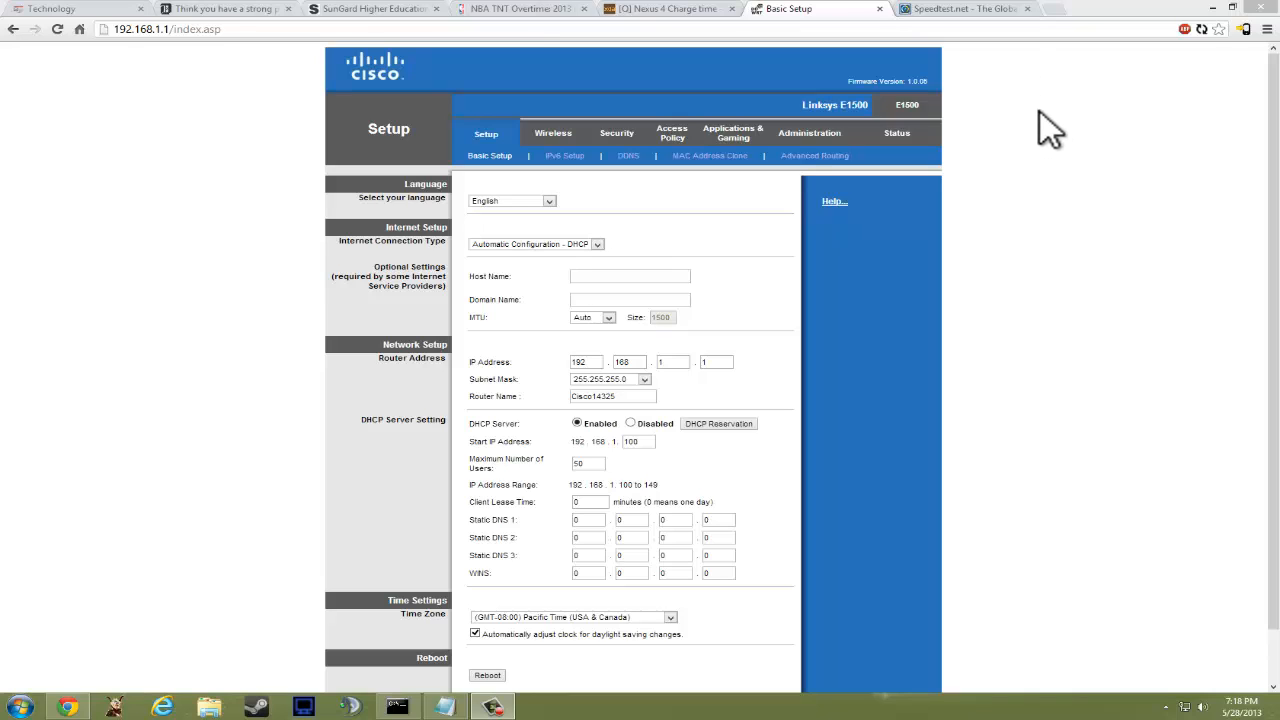
{"action": "mouse_move", "coordinate": [988, 188]}
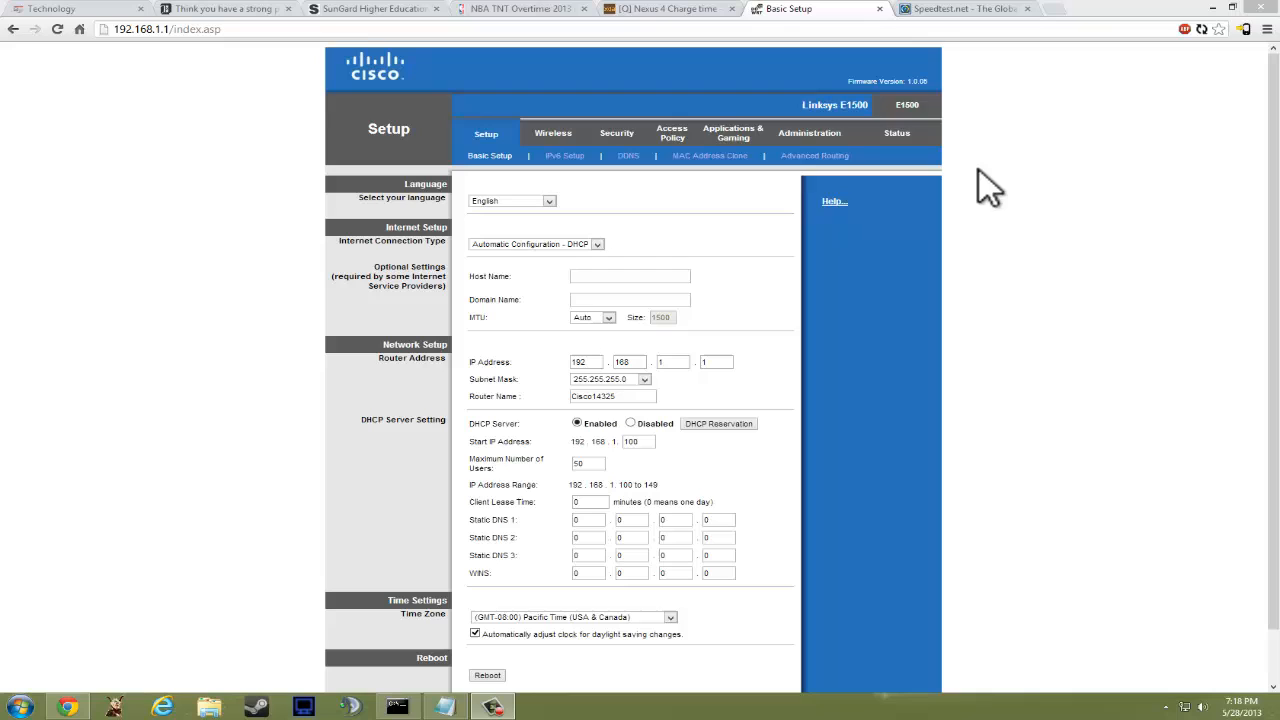
{"action": "mouse_move", "coordinate": [1008, 135]}
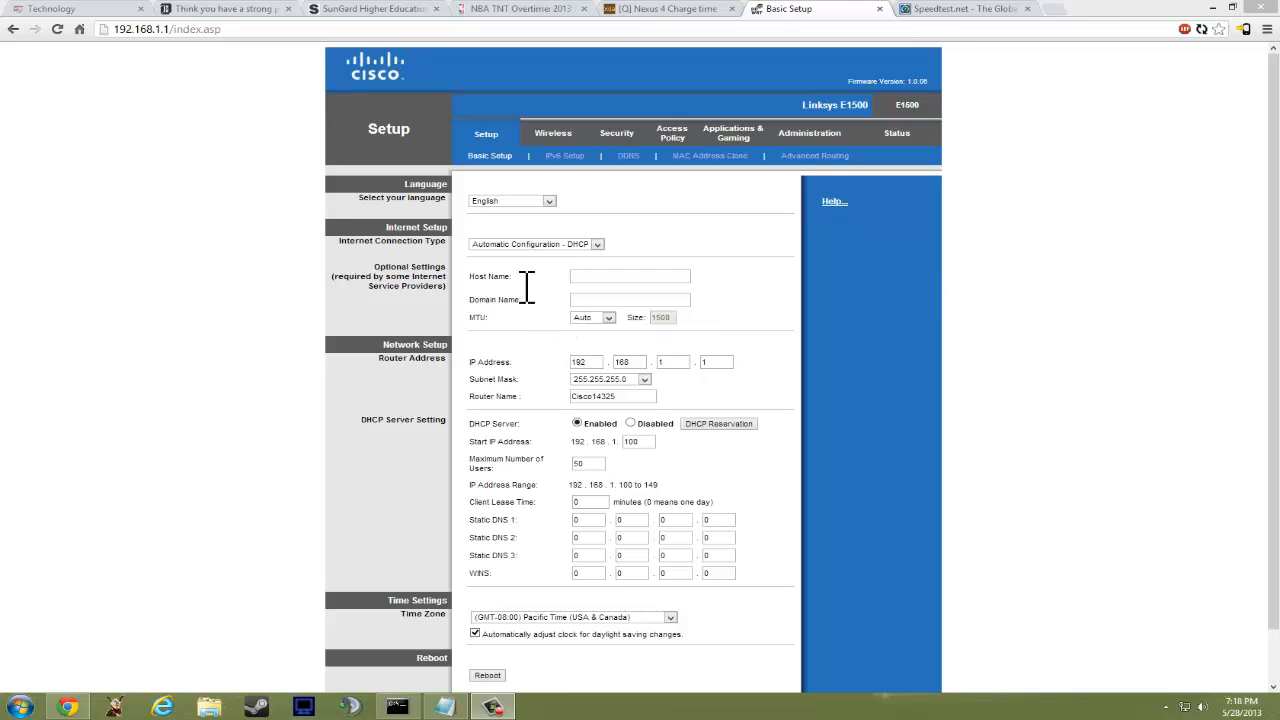
{"action": "mouse_move", "coordinate": [248, 248]}
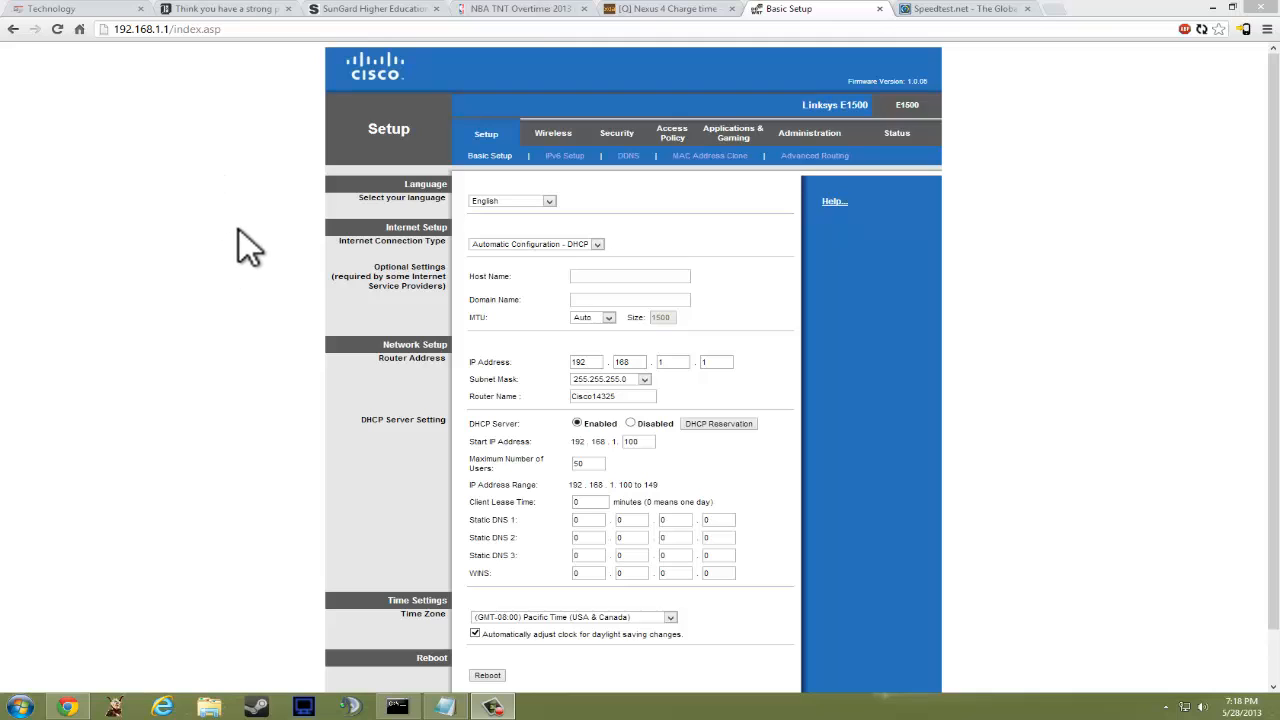
{"action": "mouse_move", "coordinate": [108, 148]}
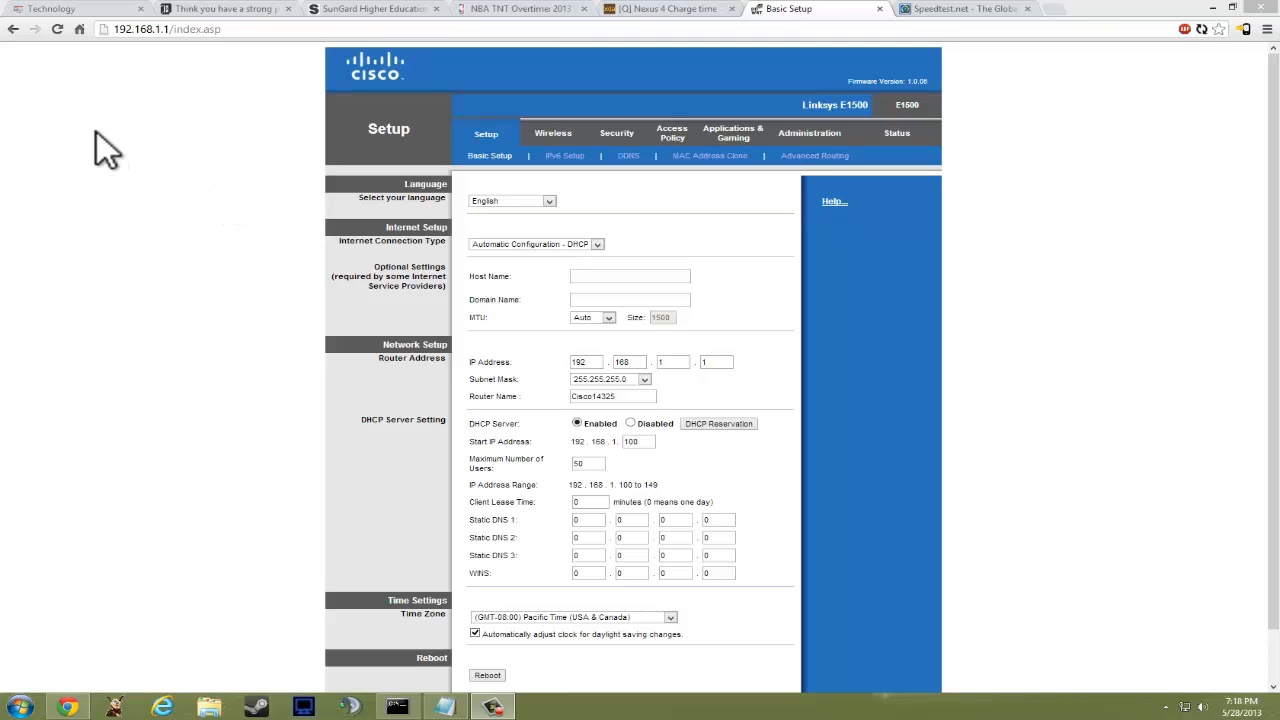
{"action": "mouse_move", "coordinate": [160, 207]}
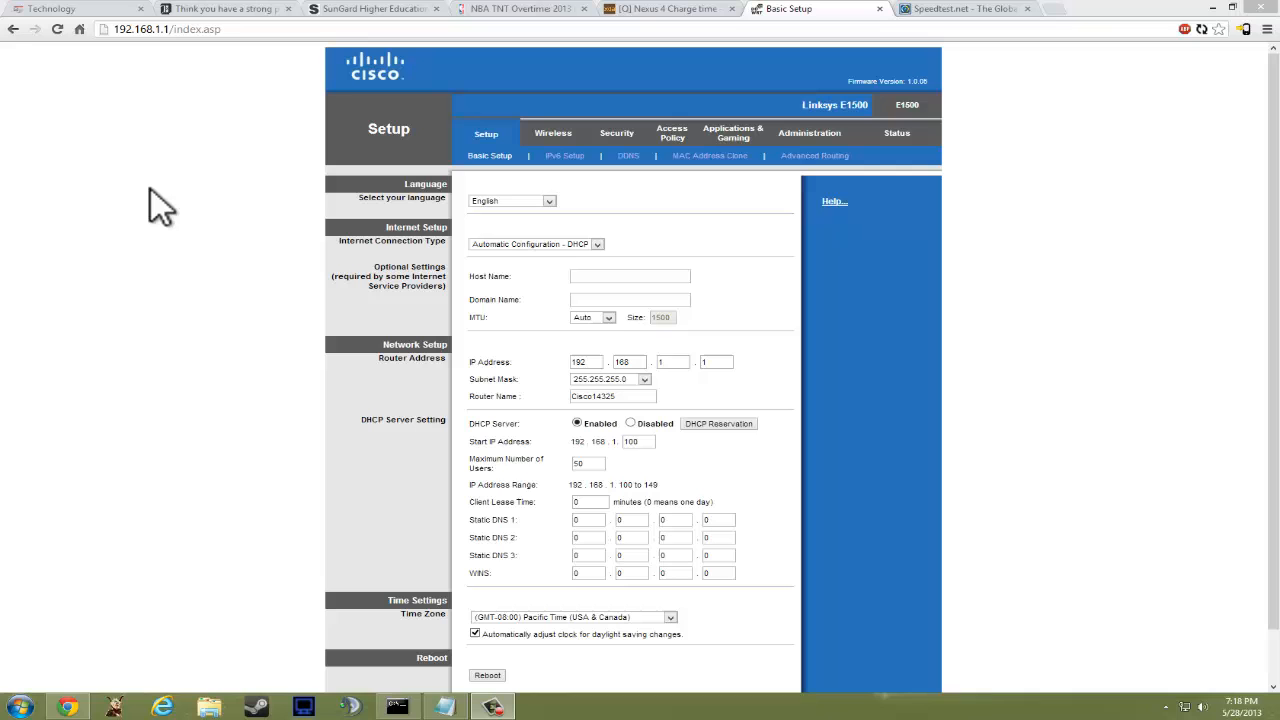
{"action": "mouse_move", "coordinate": [195, 75]}
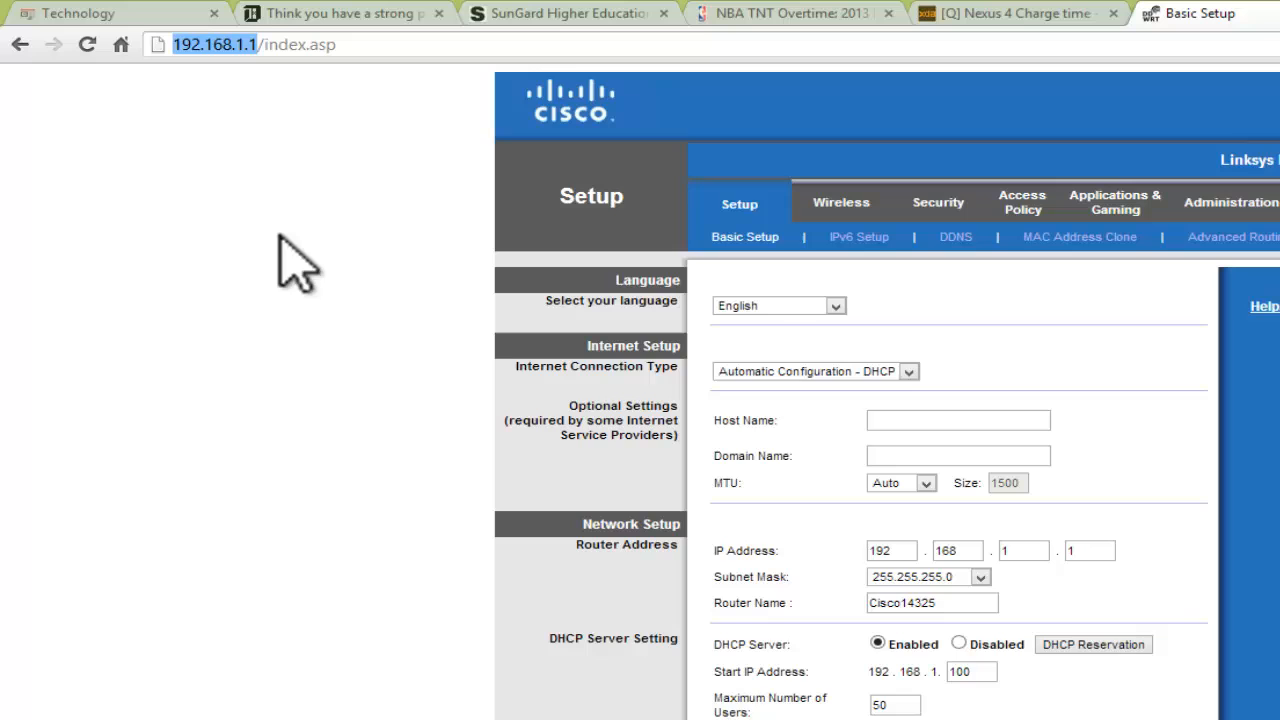
{"action": "mouse_move", "coordinate": [315, 295]}
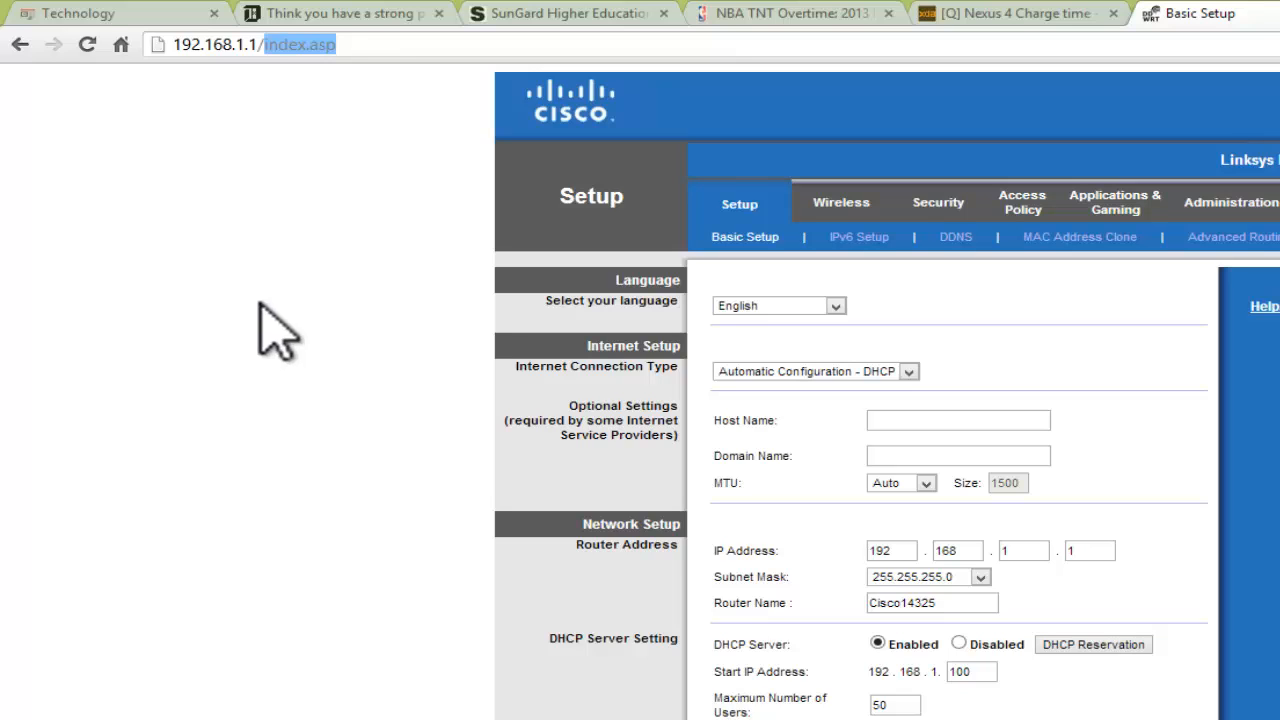
{"action": "mouse_move", "coordinate": [378, 105]}
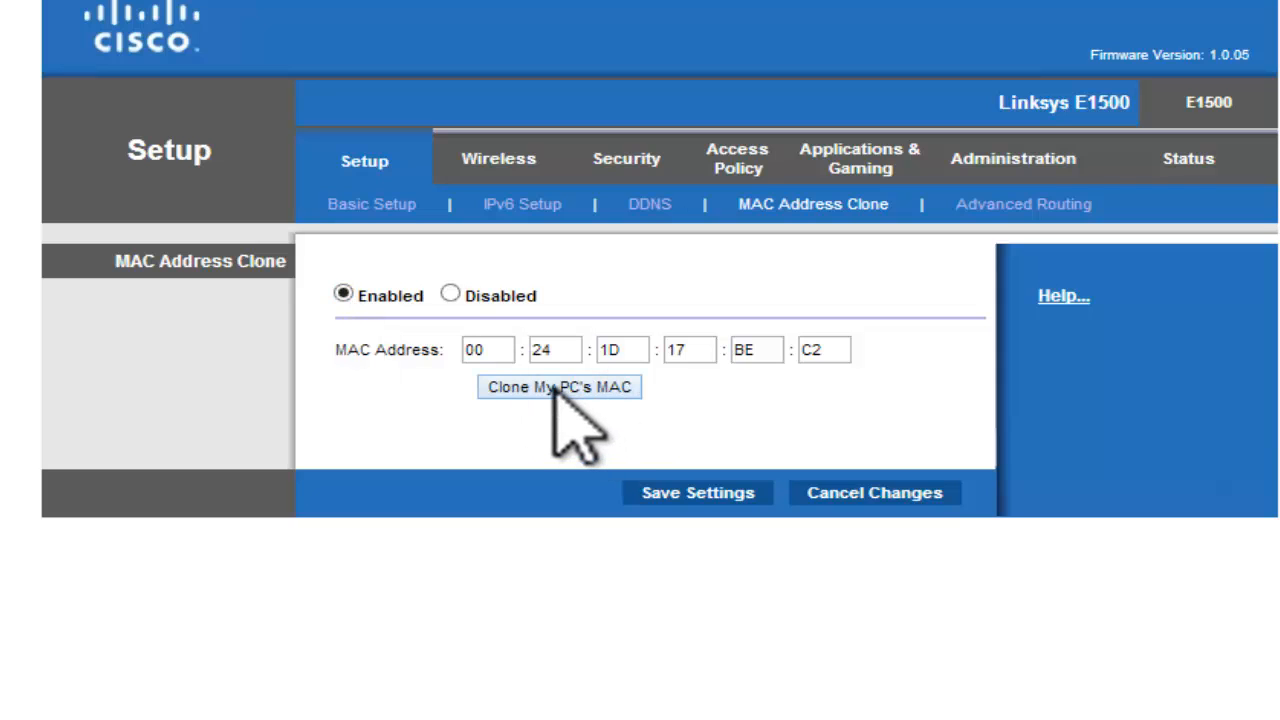
{"action": "mouse_move", "coordinate": [615, 430]}
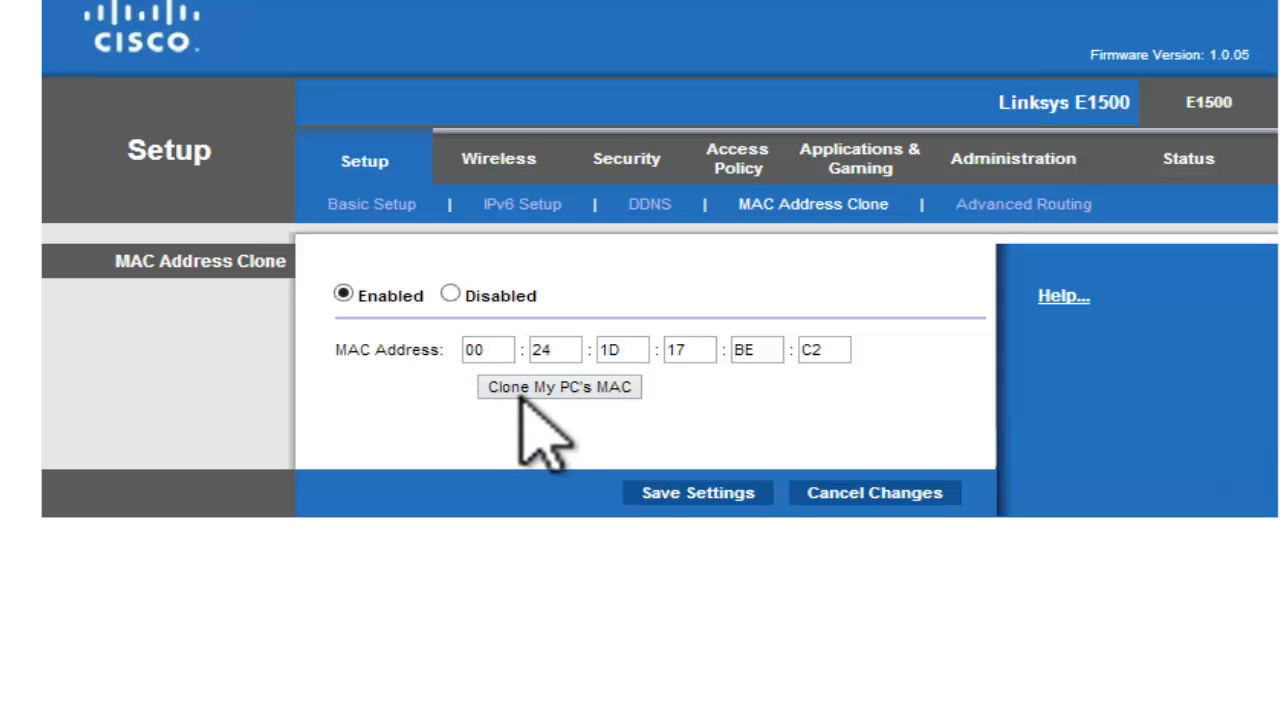
{"action": "left_click", "coordinate": [559, 387]}
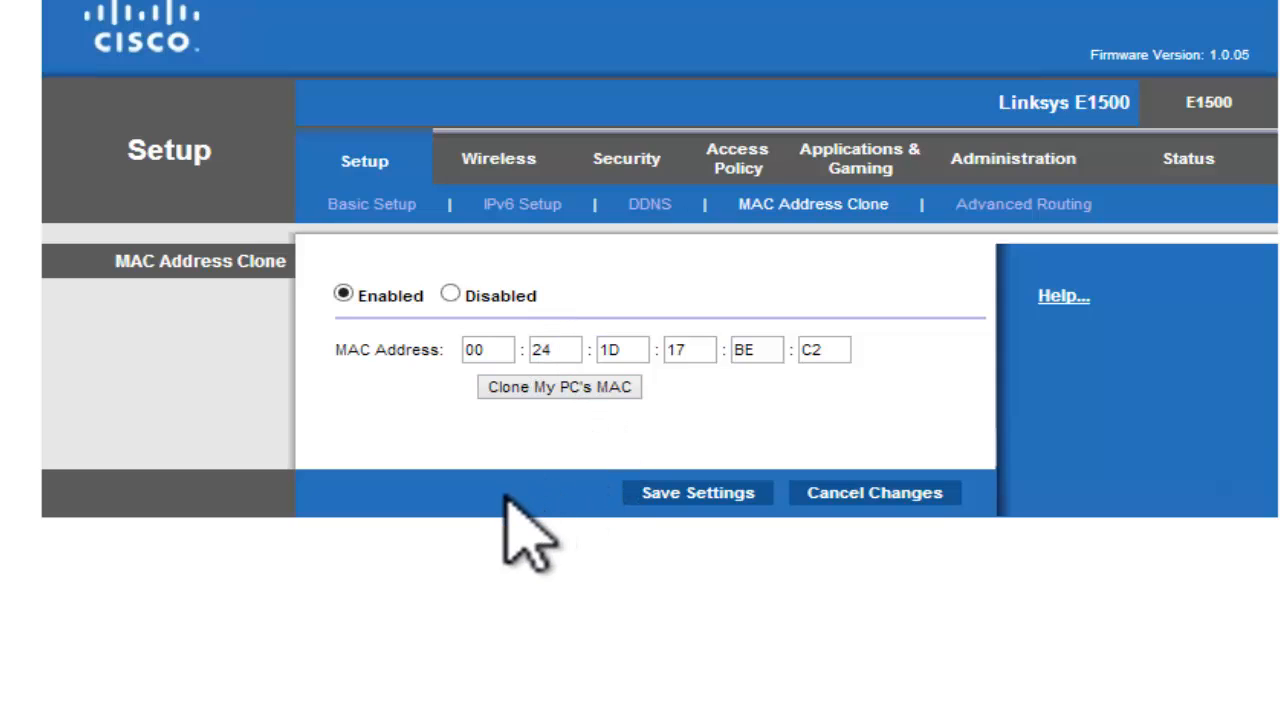
{"action": "mouse_move", "coordinate": [655, 500]}
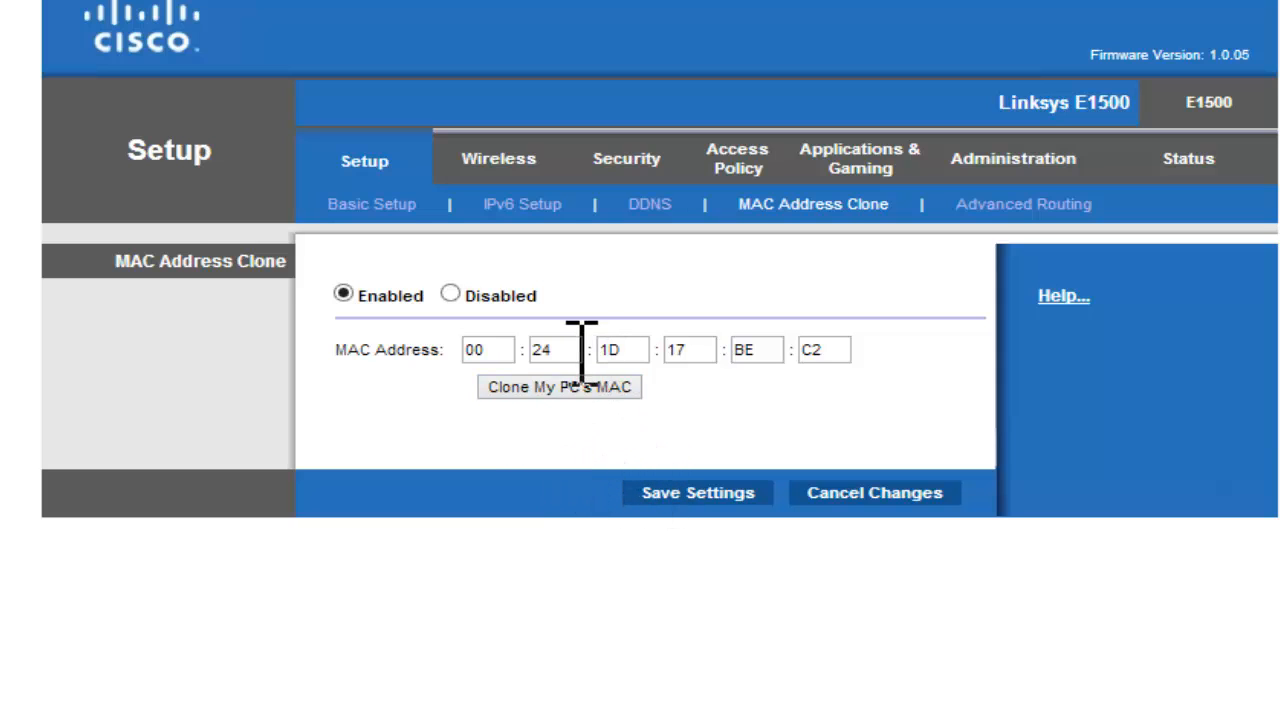
Change the MAC address second octet from 24 to 25, giving 00:25:1D:17:BE:C2.
{"action": "left_click", "coordinate": [553, 349]}
{"action": "type", "text": "25"}
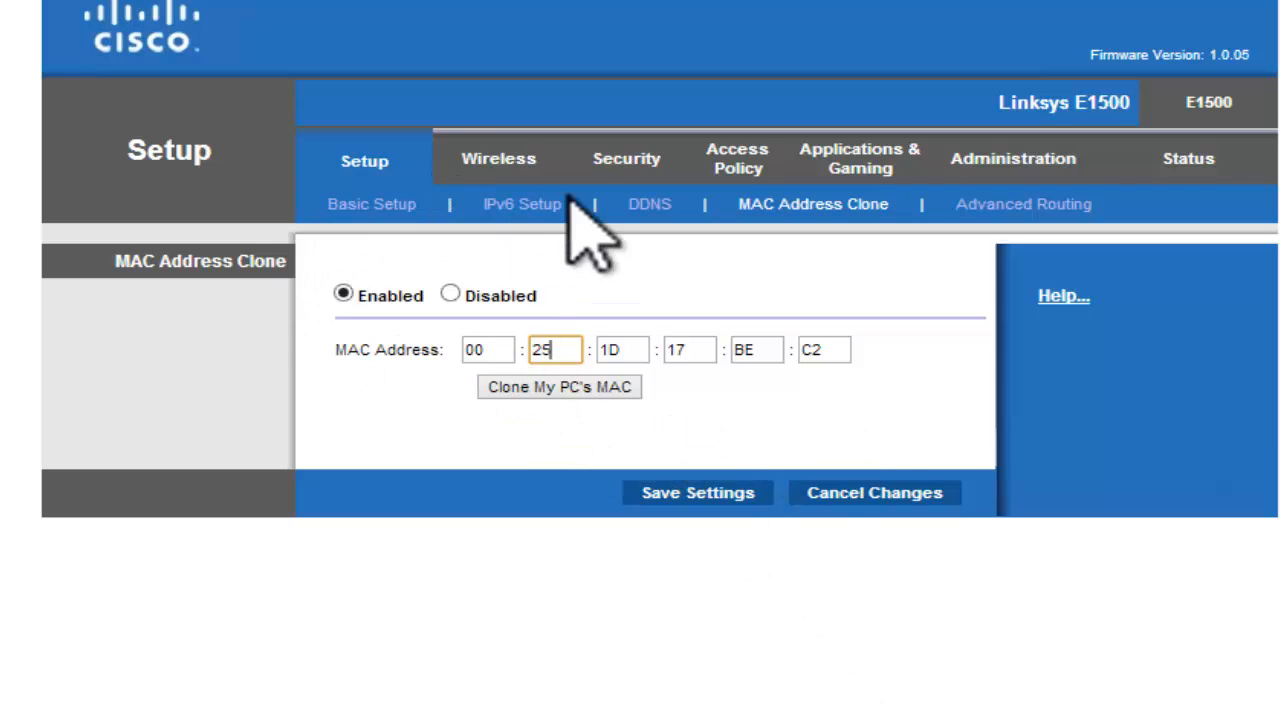
{"action": "mouse_move", "coordinate": [370, 420]}
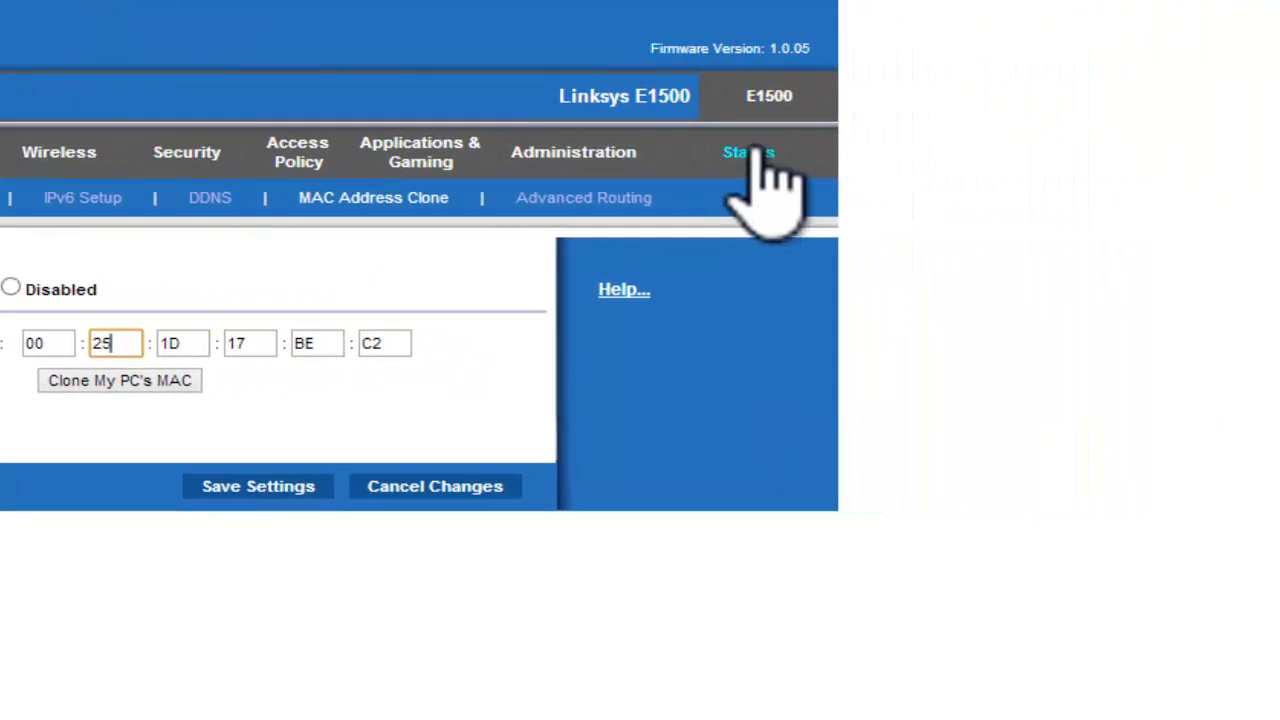
Show the Status > Router page's Internet Connection section with MAC 00:24:1D:17:BE:C2.
{"action": "left_click", "coordinate": [748, 152]}
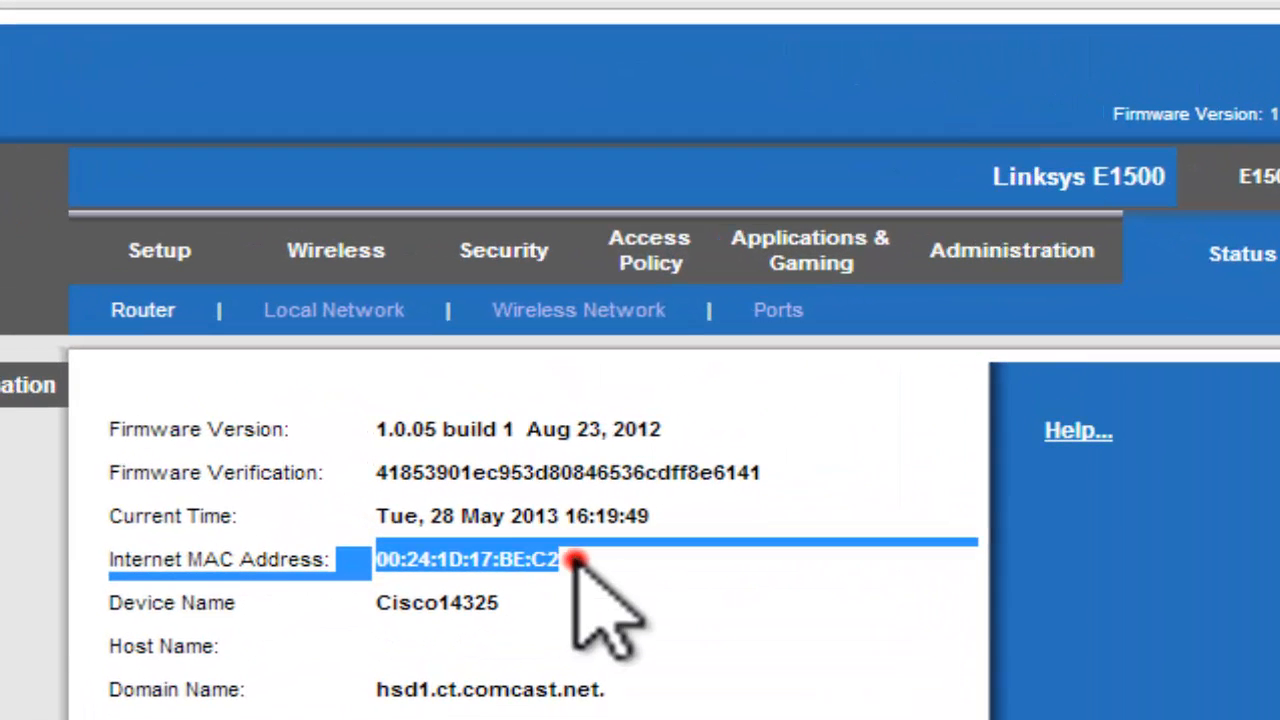
{"action": "left_click", "coordinate": [615, 545]}
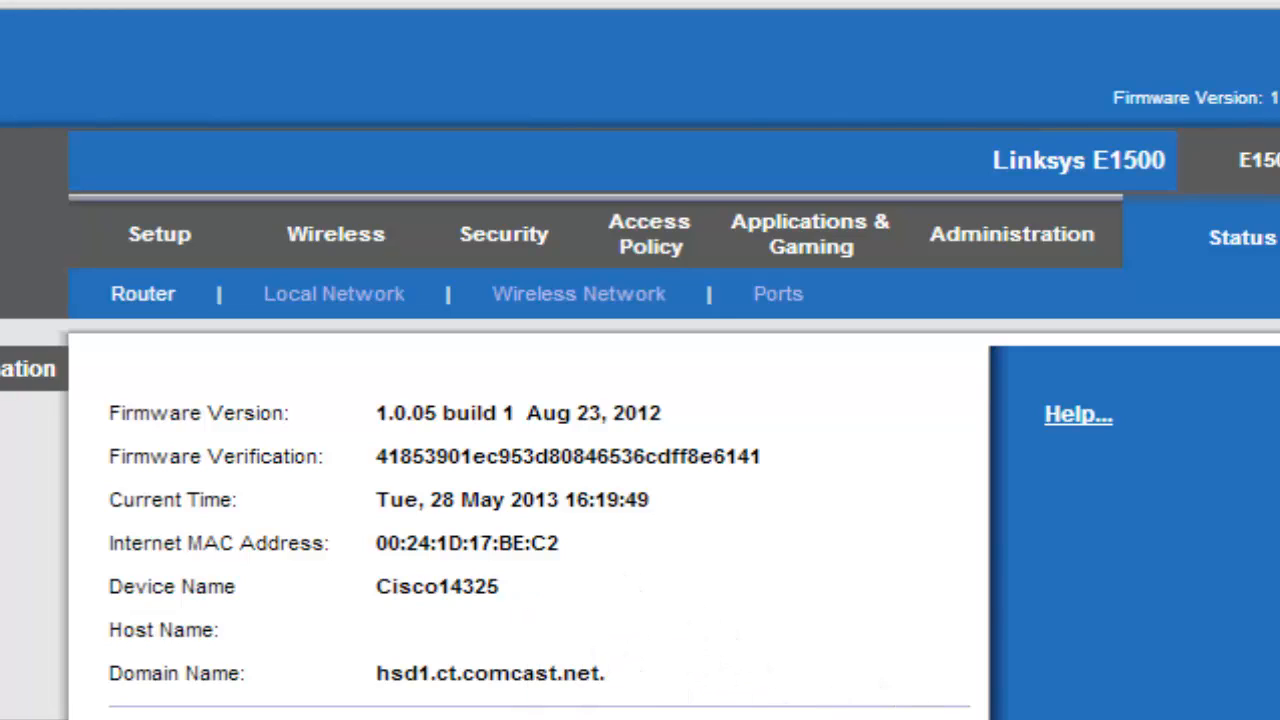
{"action": "mouse_move", "coordinate": [745, 690]}
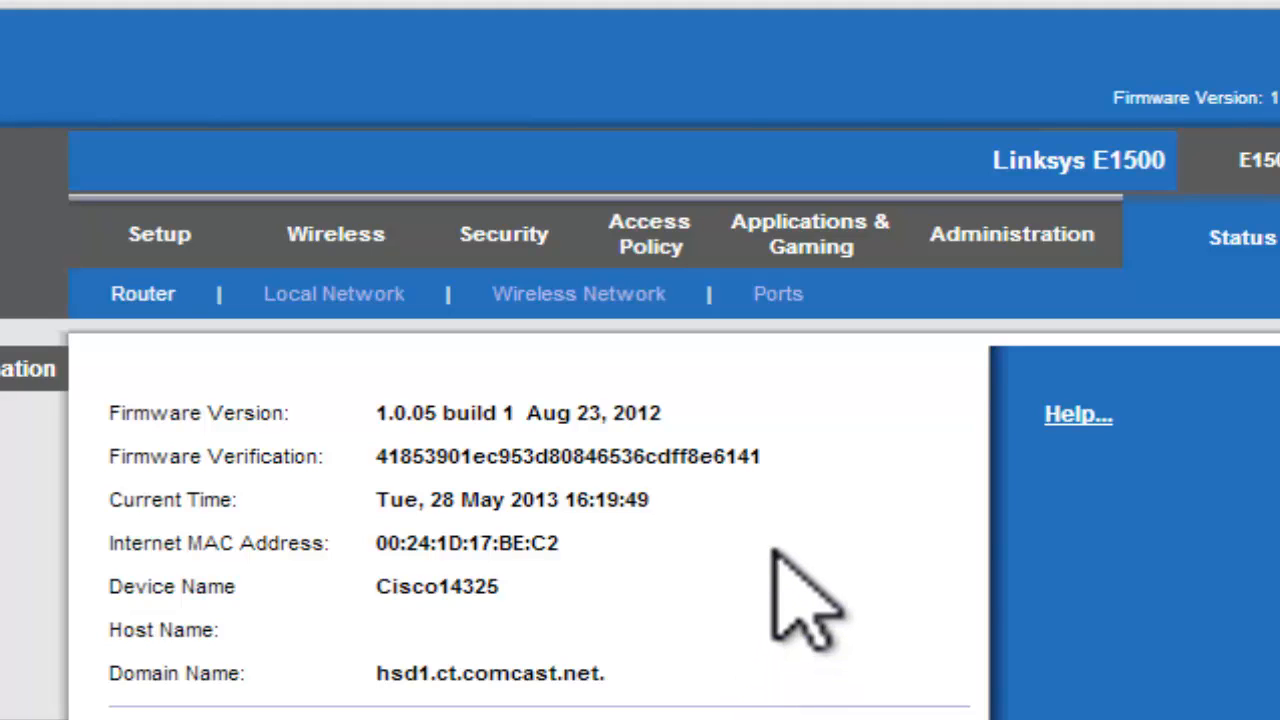
{"action": "mouse_move", "coordinate": [720, 540]}
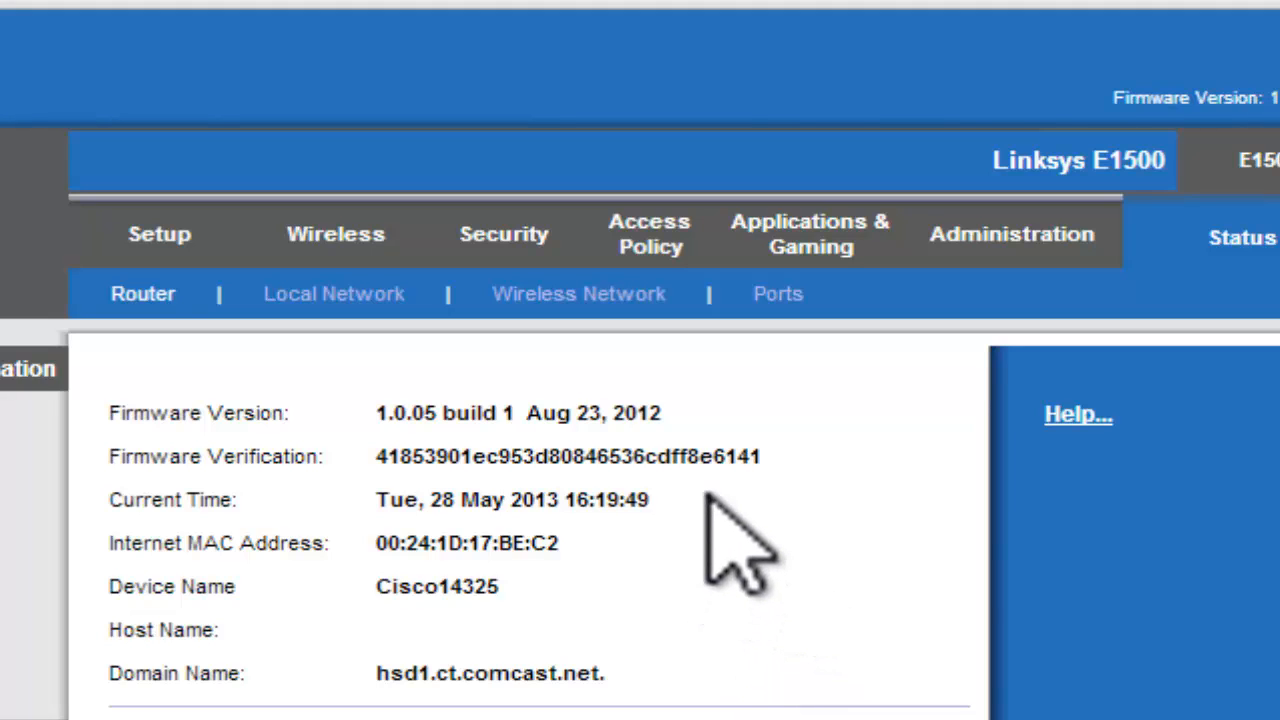
{"action": "scroll", "scroll_direction": "down", "scroll_amount": 3}
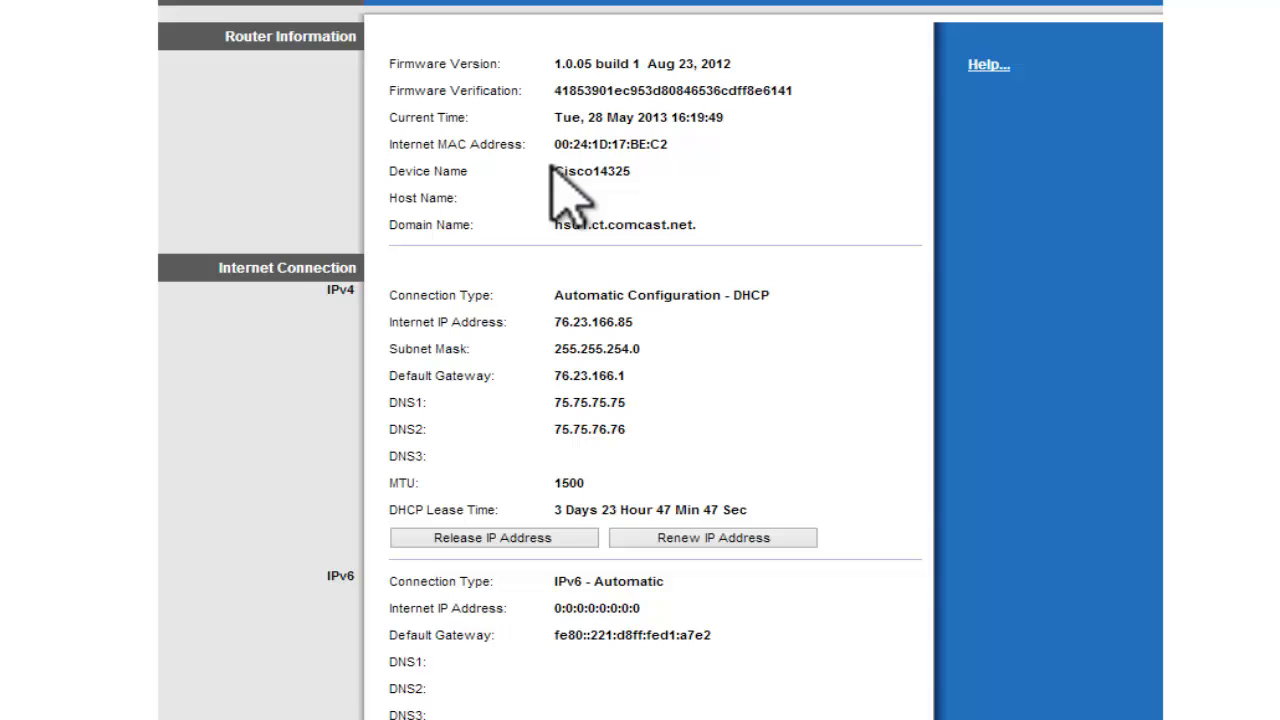
{"action": "mouse_move", "coordinate": [585, 90]}
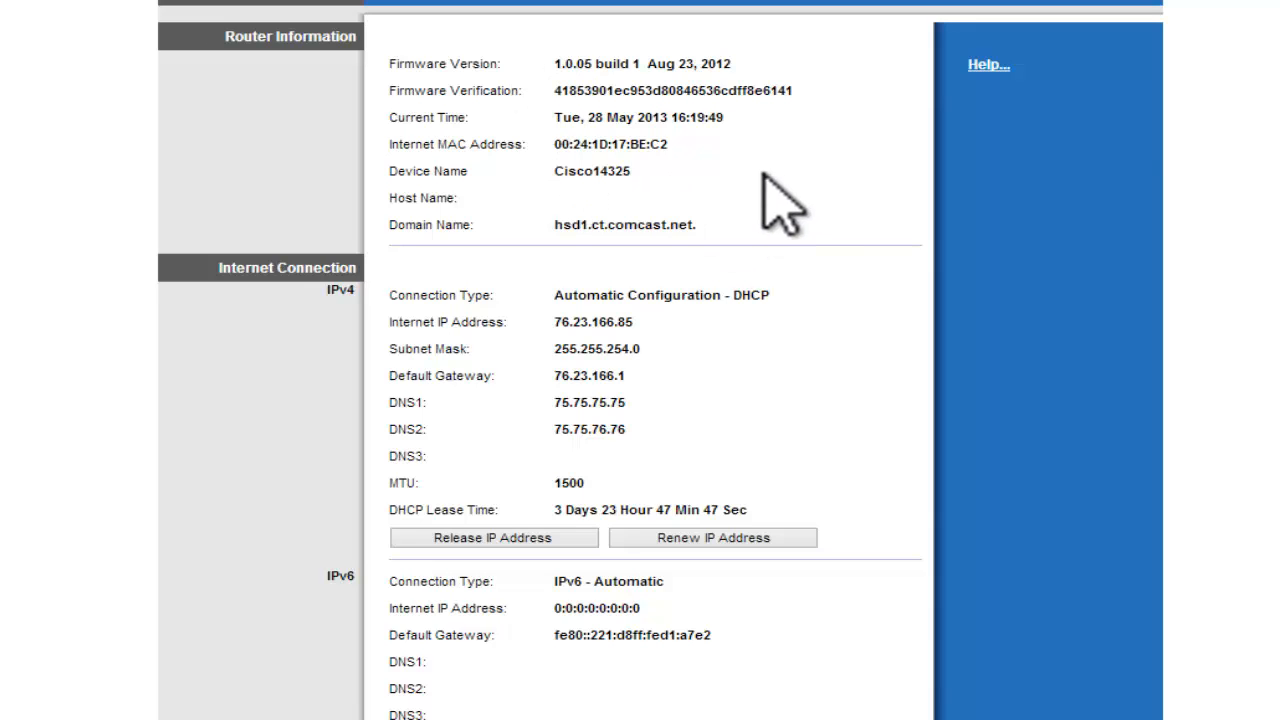
{"action": "mouse_move", "coordinate": [780, 270]}
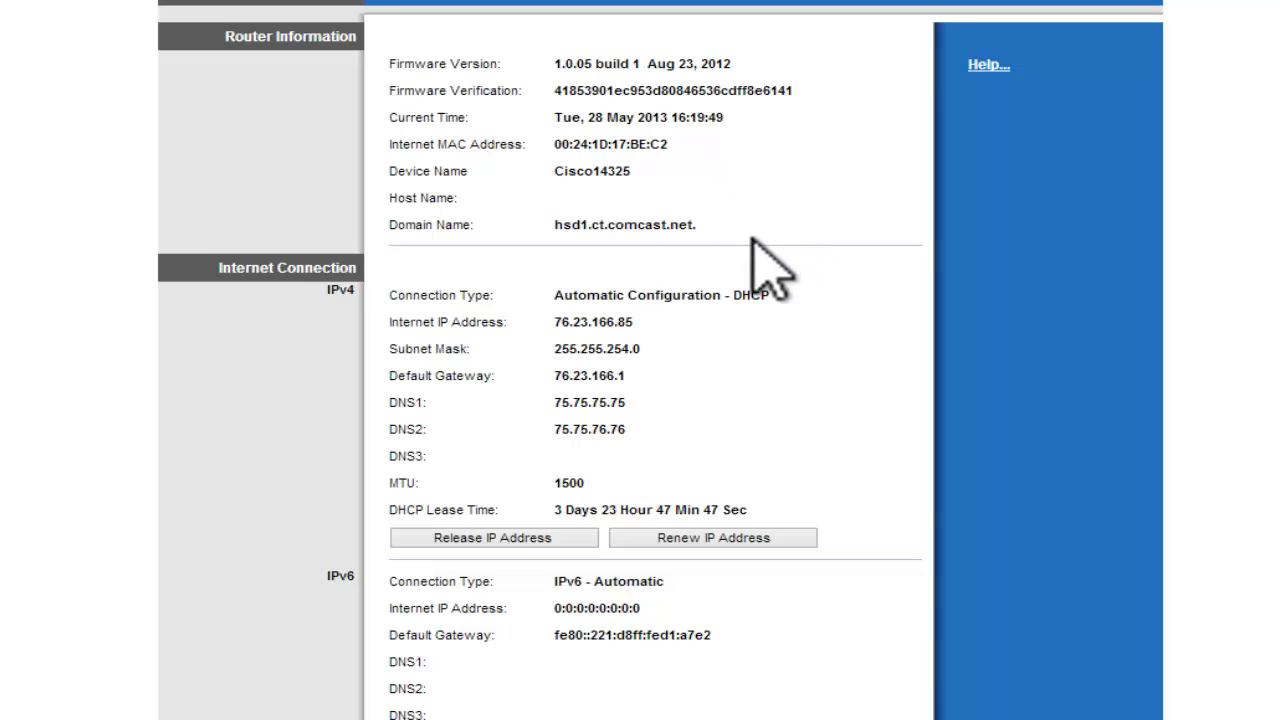
{"action": "mouse_move", "coordinate": [600, 240]}
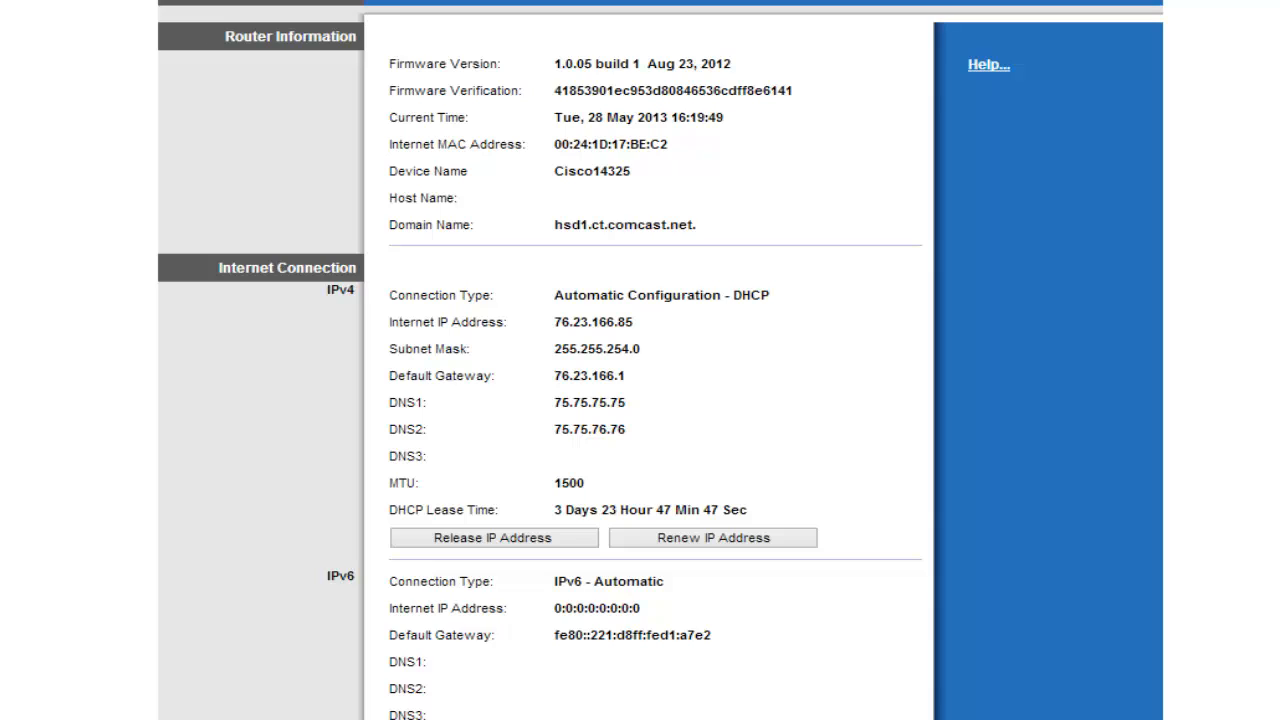
{"action": "mouse_move", "coordinate": [95, 345]}
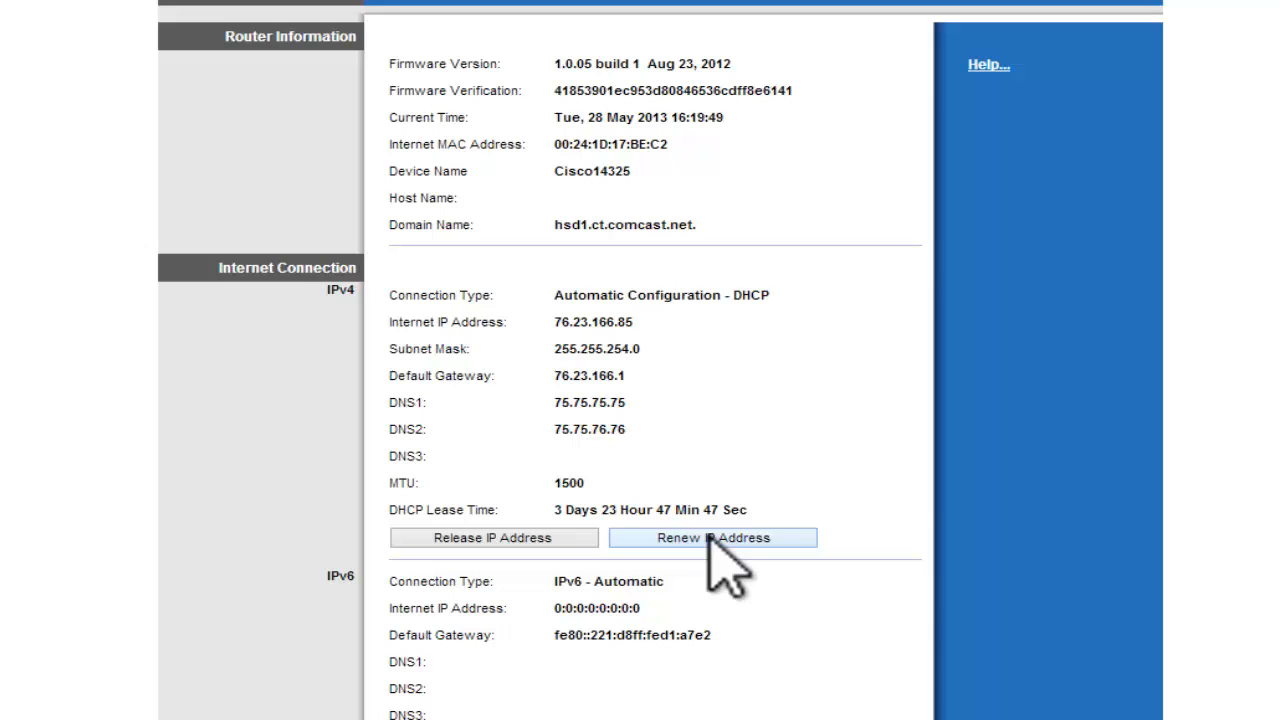
{"action": "mouse_move", "coordinate": [800, 620]}
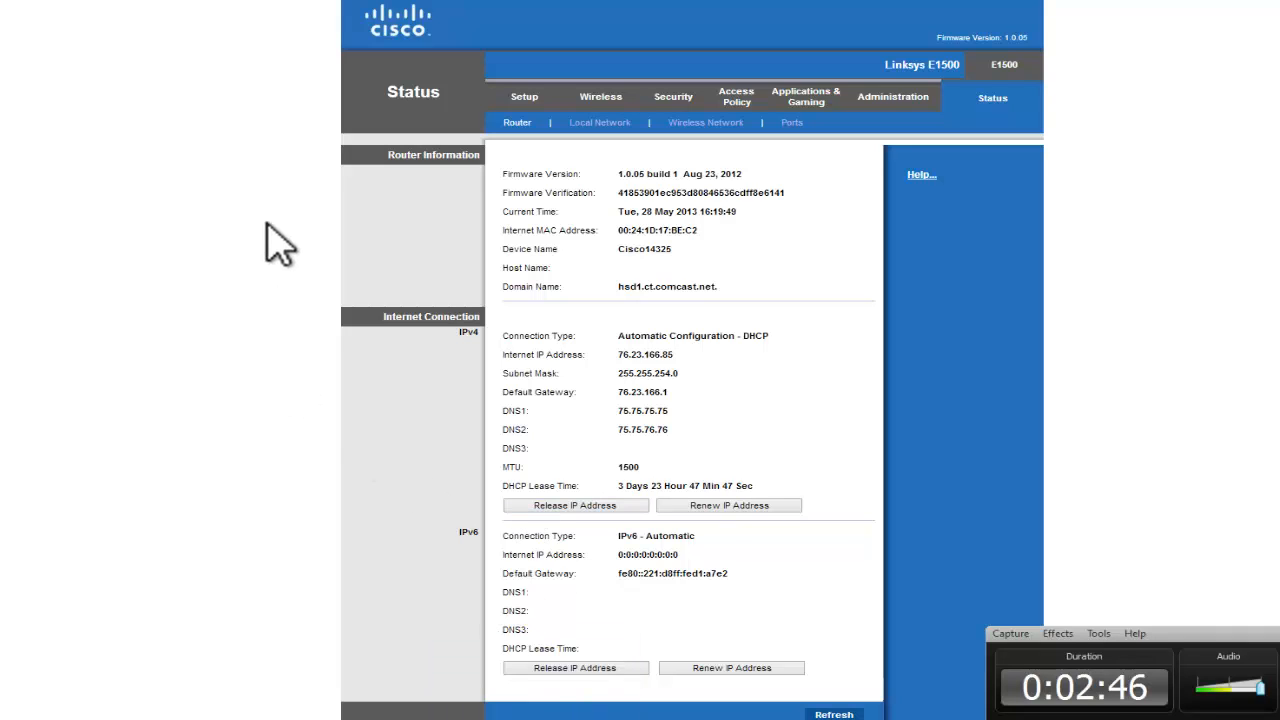
{"action": "mouse_move", "coordinate": [205, 60]}
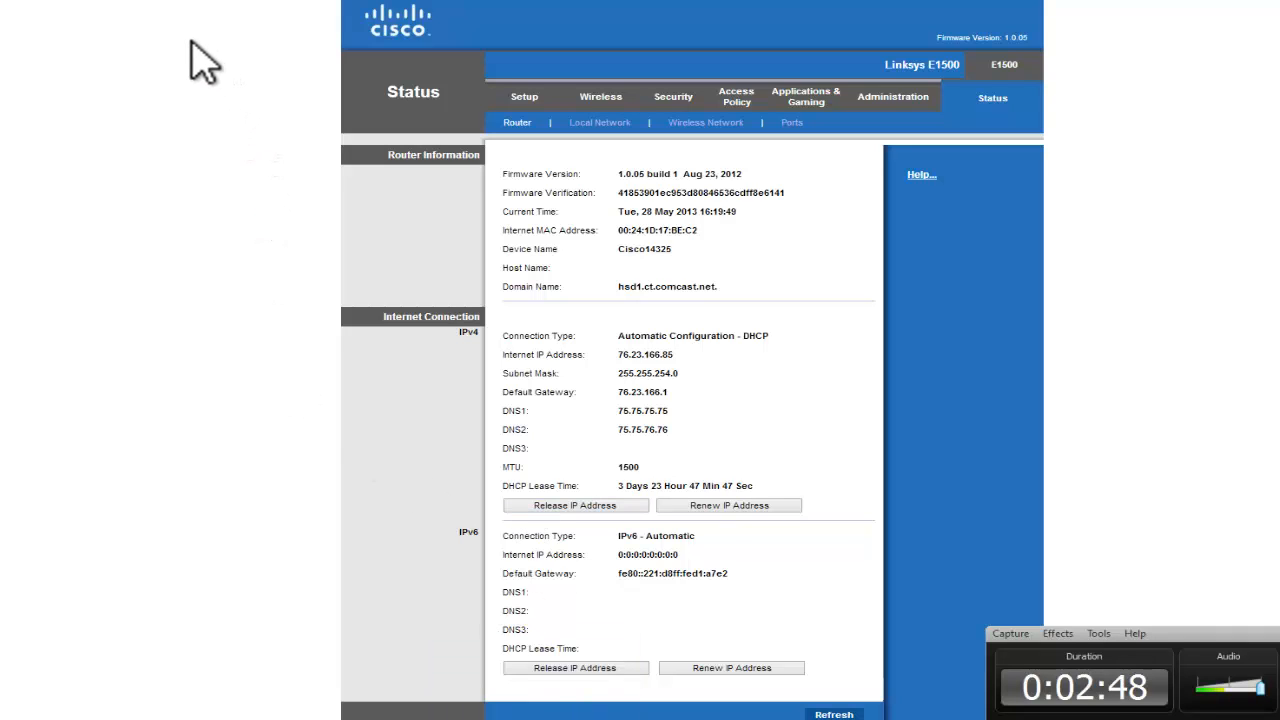
{"action": "mouse_move", "coordinate": [345, 275]}
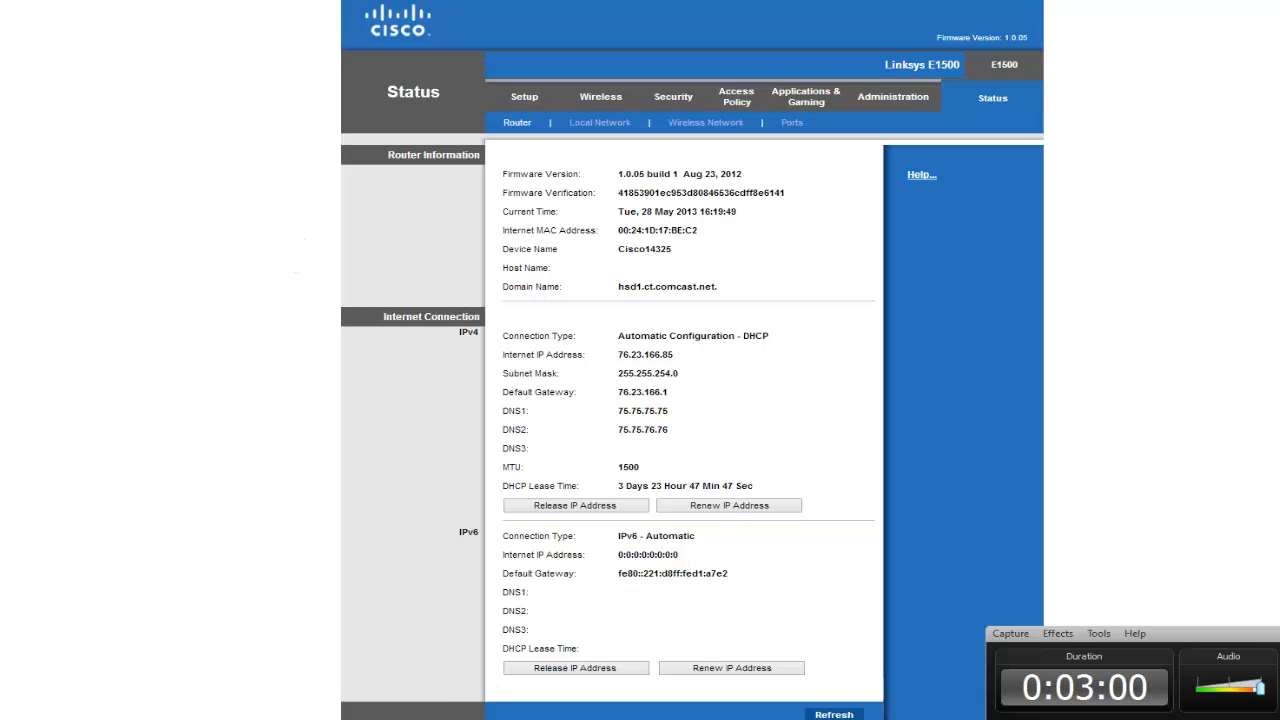
{"action": "mouse_move", "coordinate": [115, 300]}
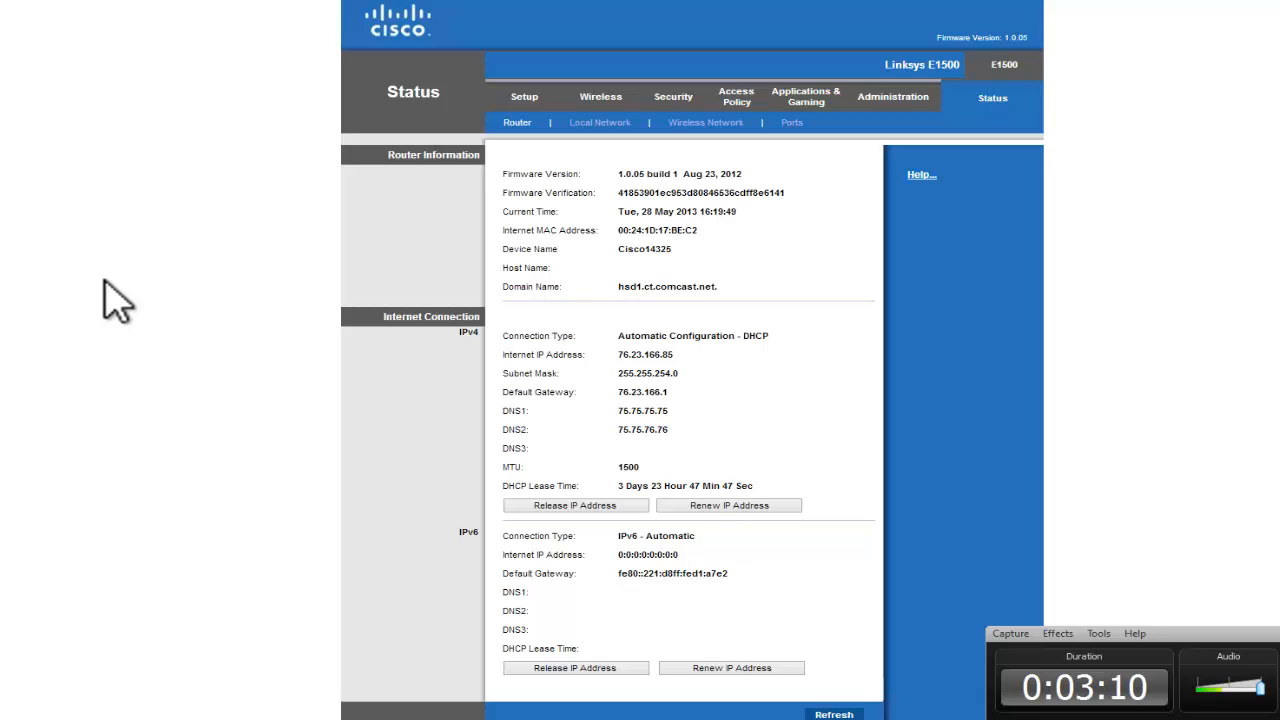
{"action": "mouse_move", "coordinate": [185, 278]}
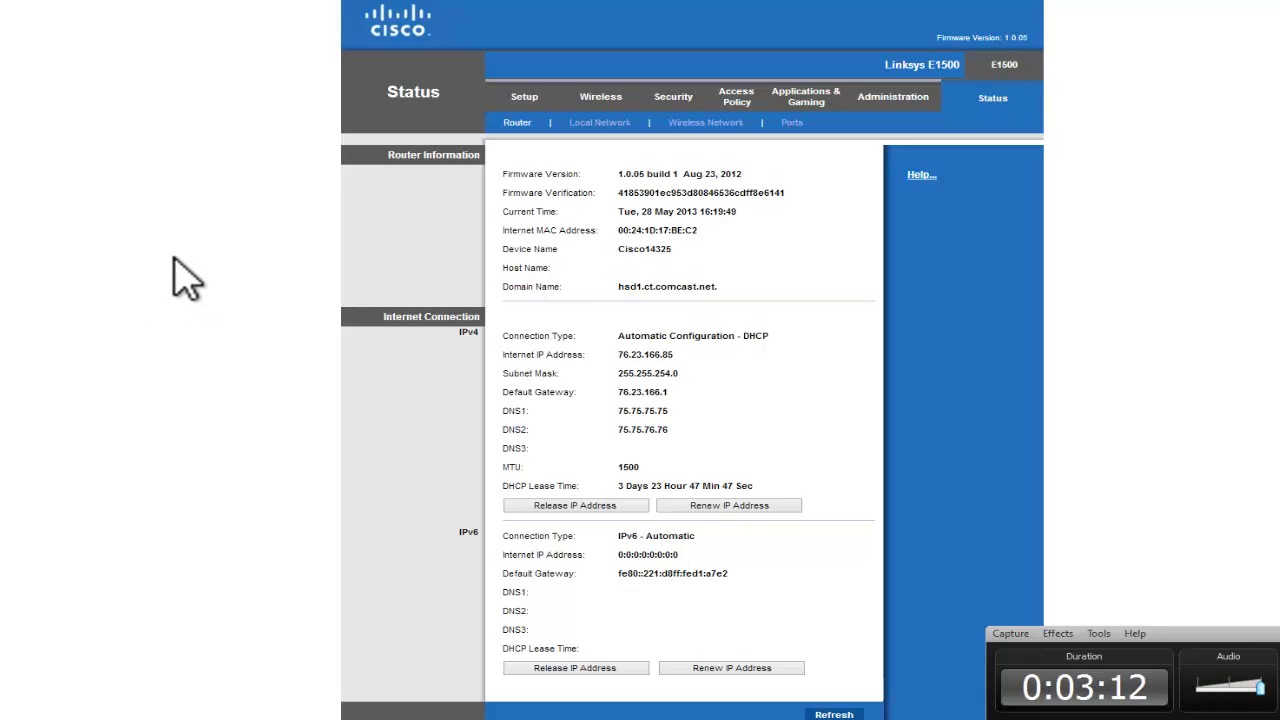
{"action": "mouse_move", "coordinate": [235, 260]}
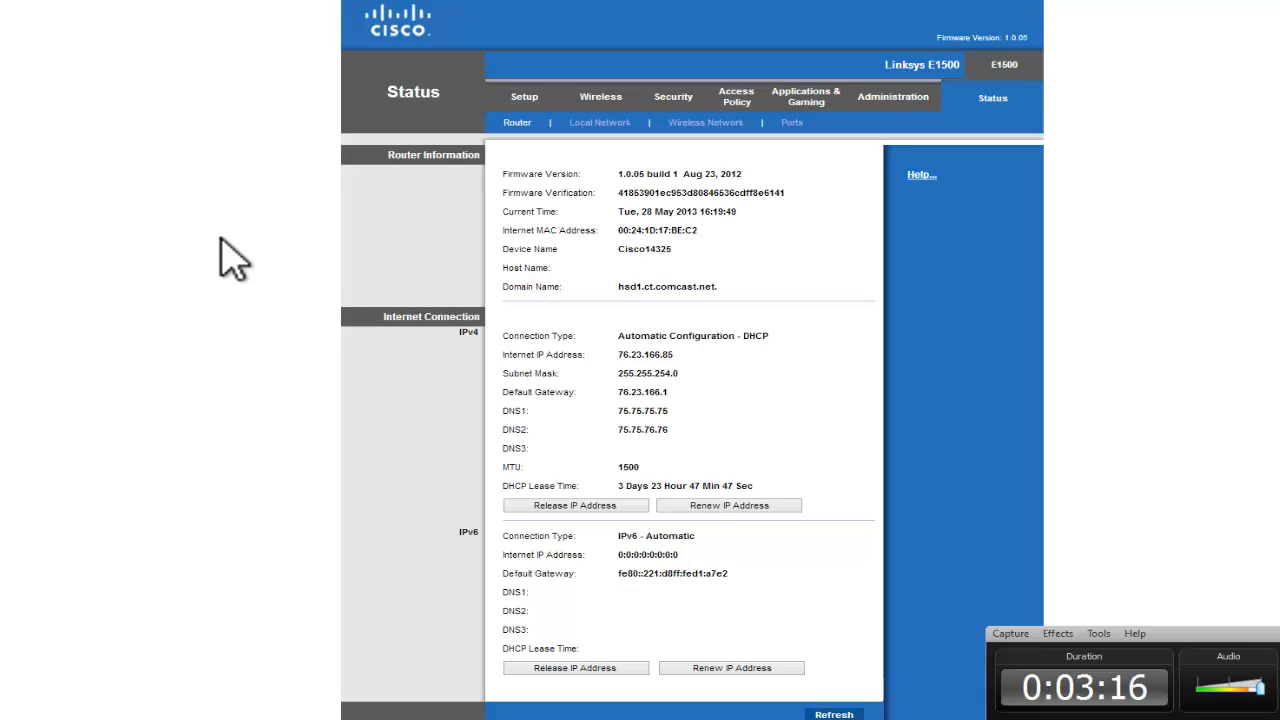
{"action": "mouse_move", "coordinate": [248, 260]}
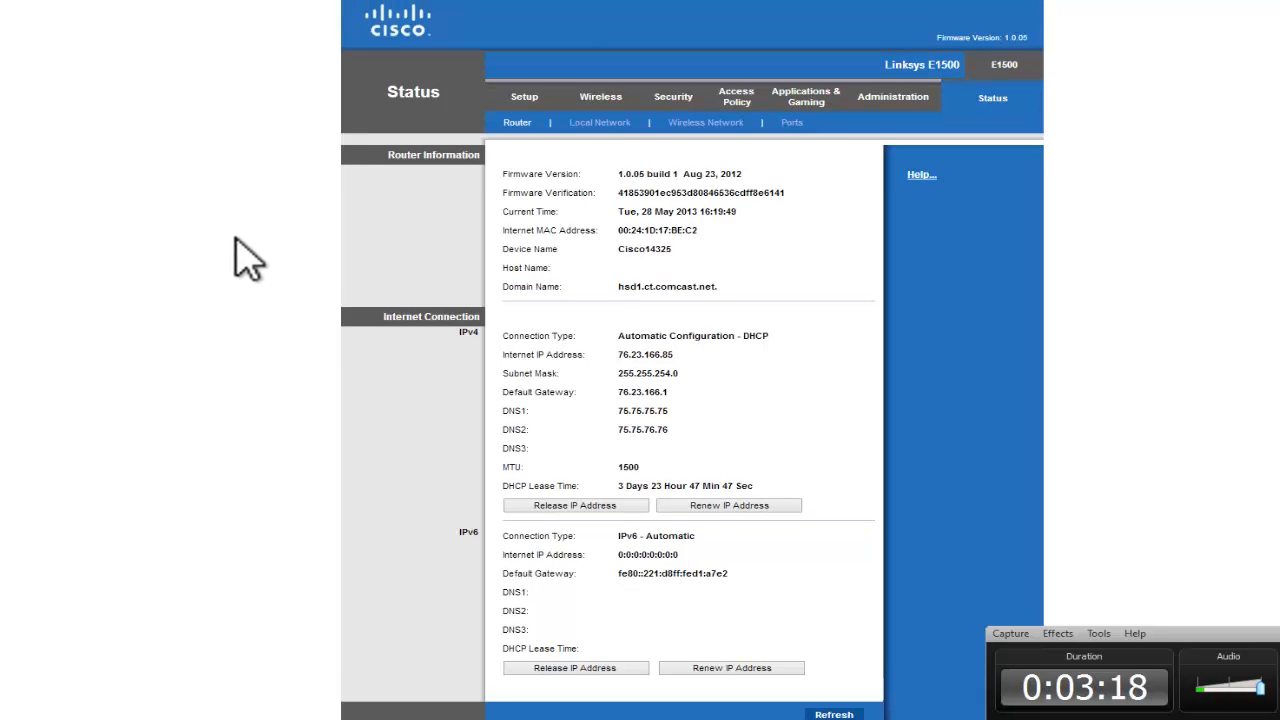
{"action": "mouse_move", "coordinate": [270, 185]}
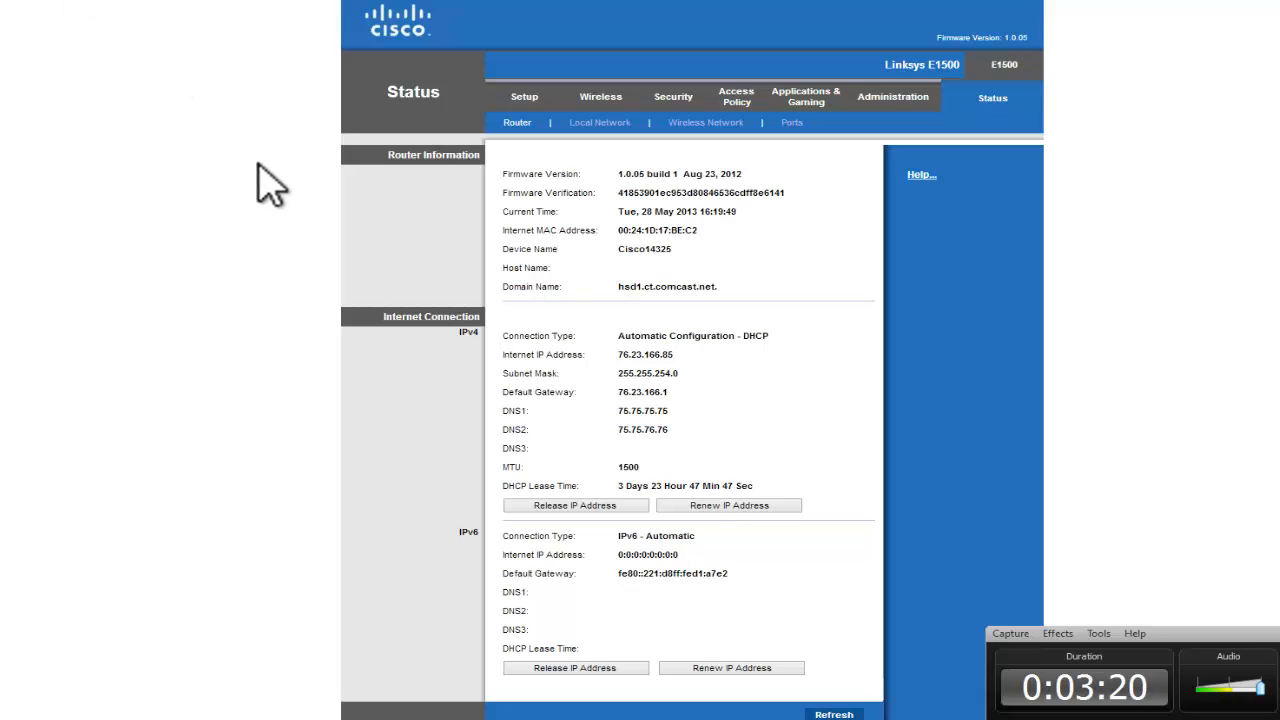
{"action": "mouse_move", "coordinate": [360, 255]}
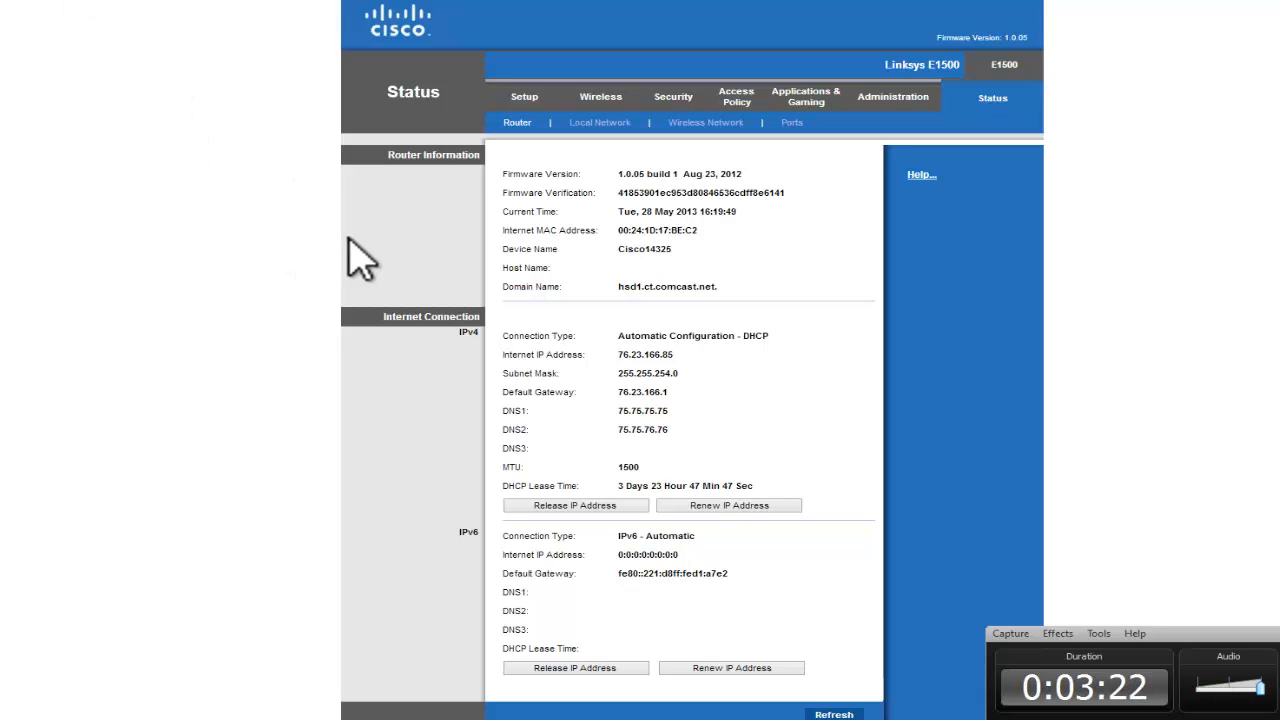
{"action": "mouse_move", "coordinate": [890, 100]}
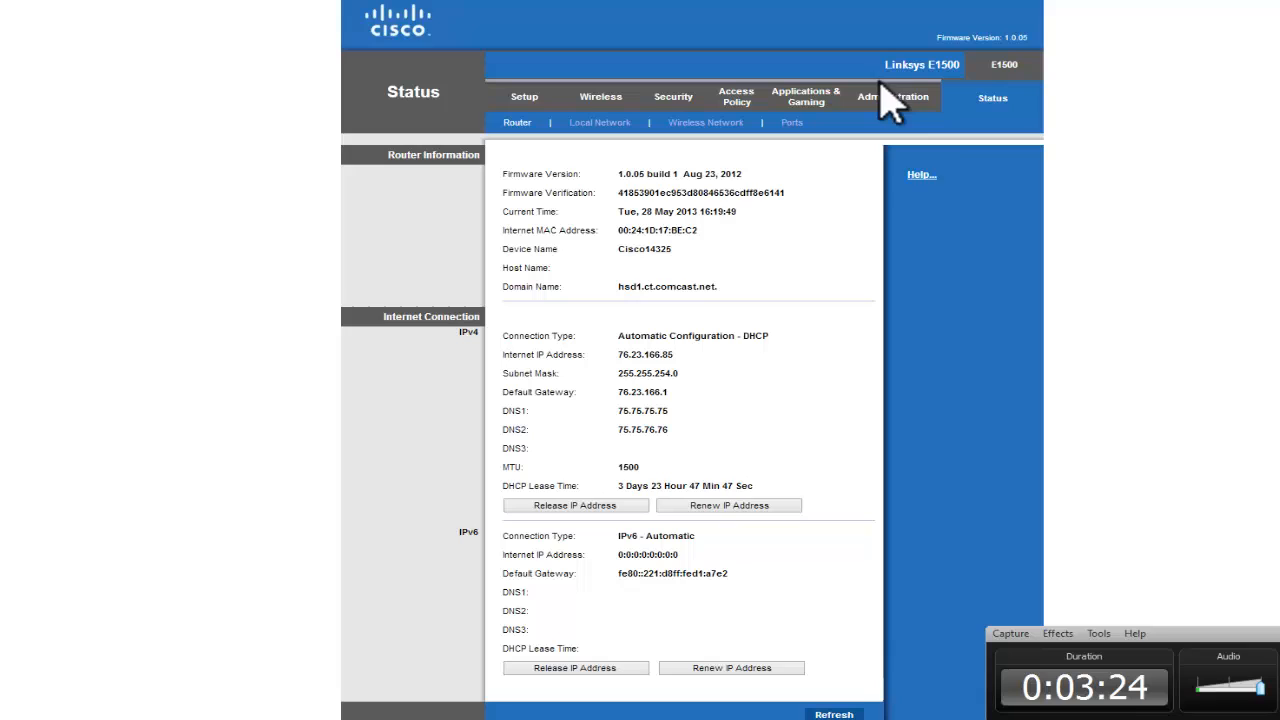
{"action": "mouse_move", "coordinate": [840, 200]}
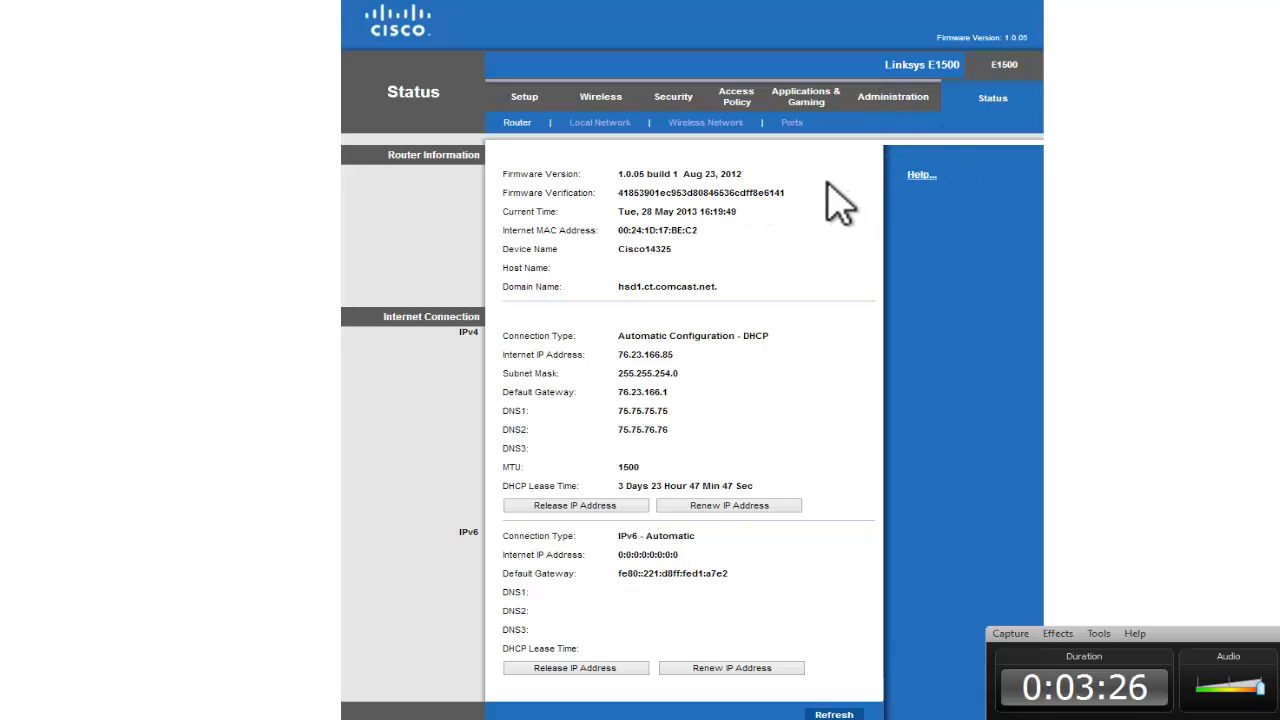
{"action": "mouse_move", "coordinate": [810, 245]}
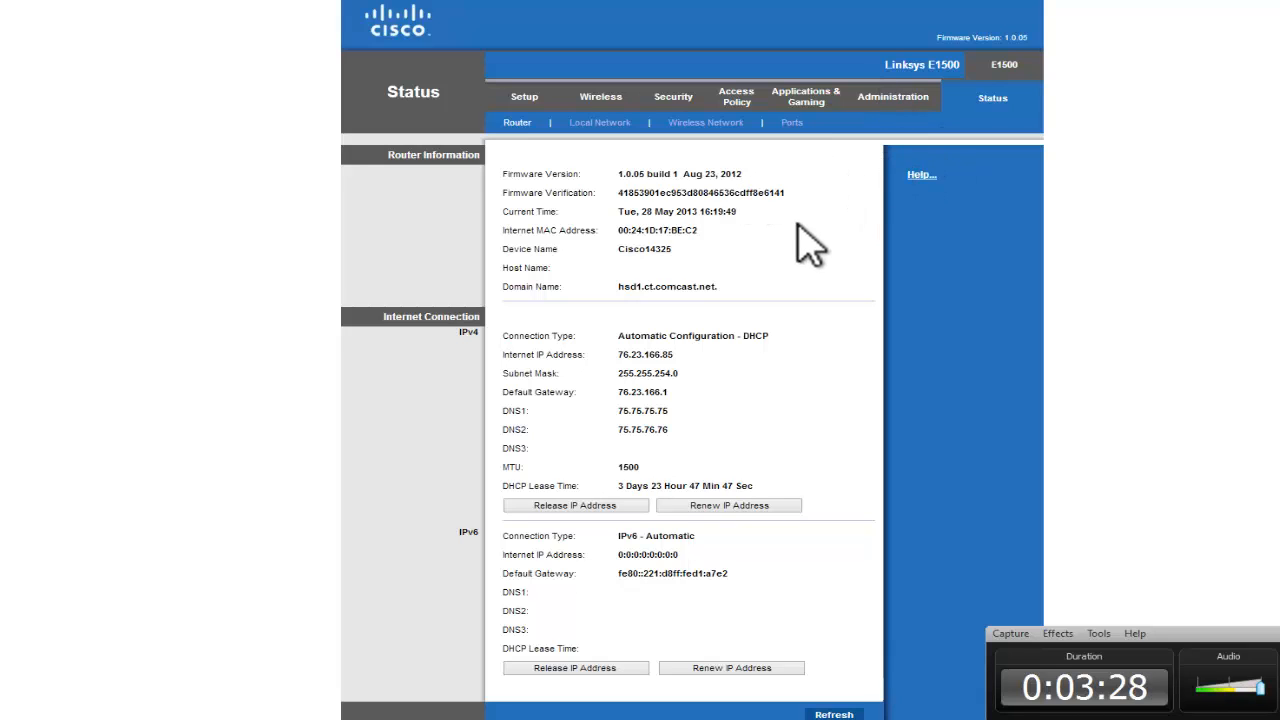